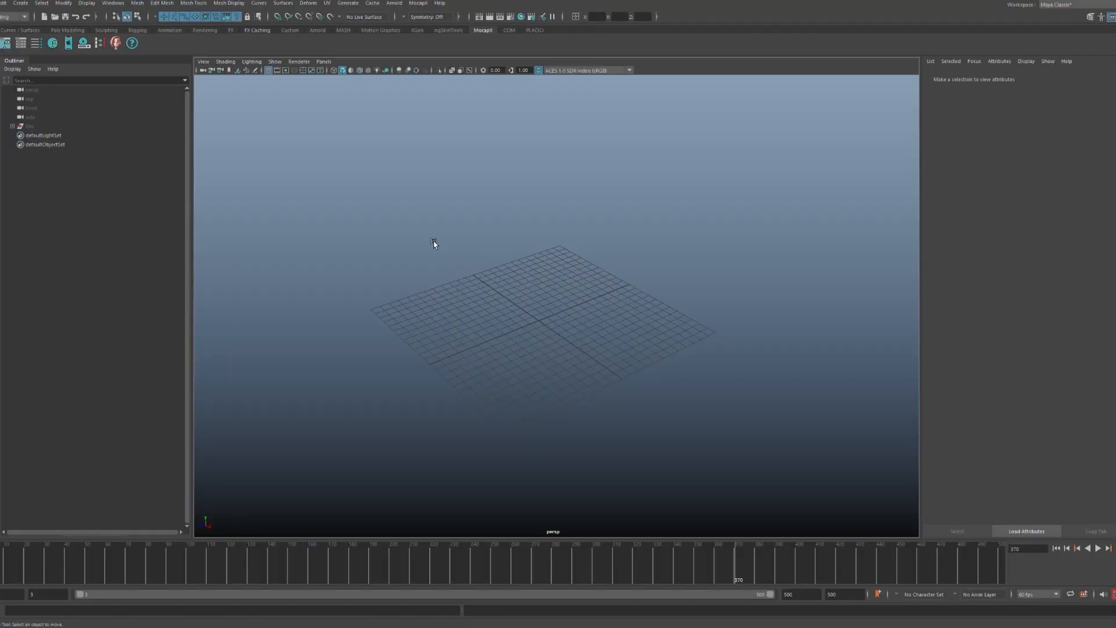
mouse_move(107, 72)
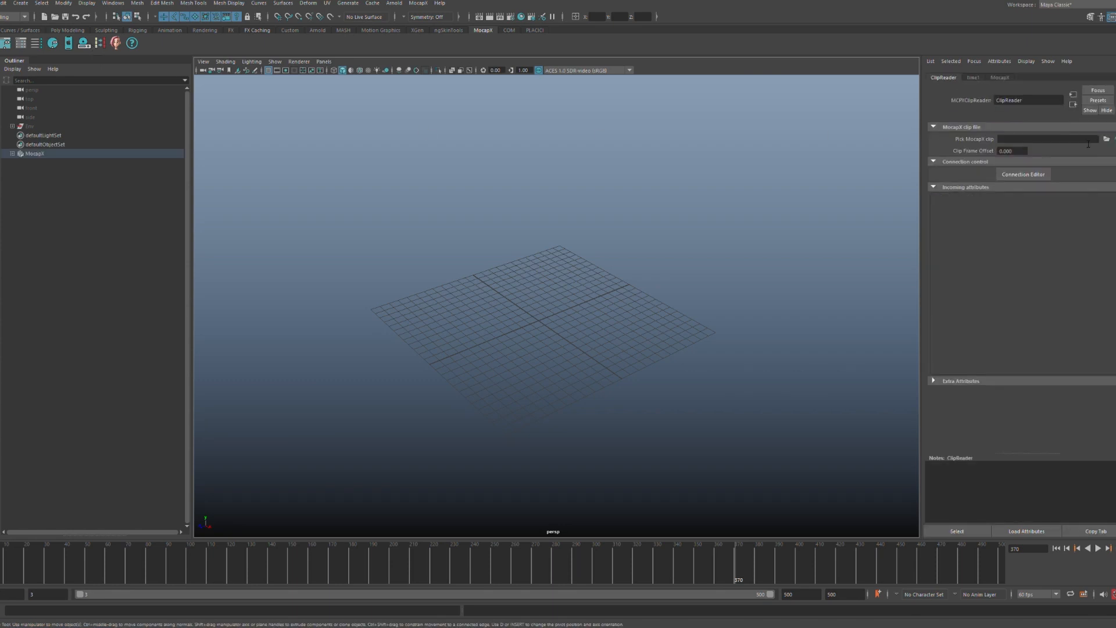
Bring up the file picker for choosing a MocapX clip on the new ClipReader.
click(1107, 138)
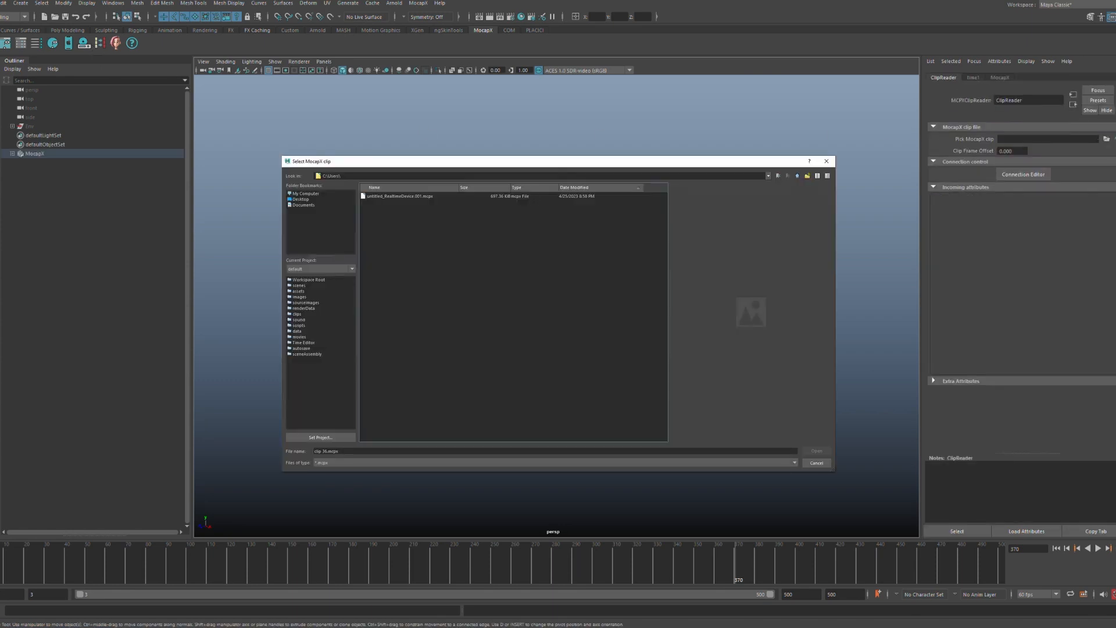
Load the recorded .mcpx clip so its camera and plane channels appear in the ClipReader.
click(816, 451)
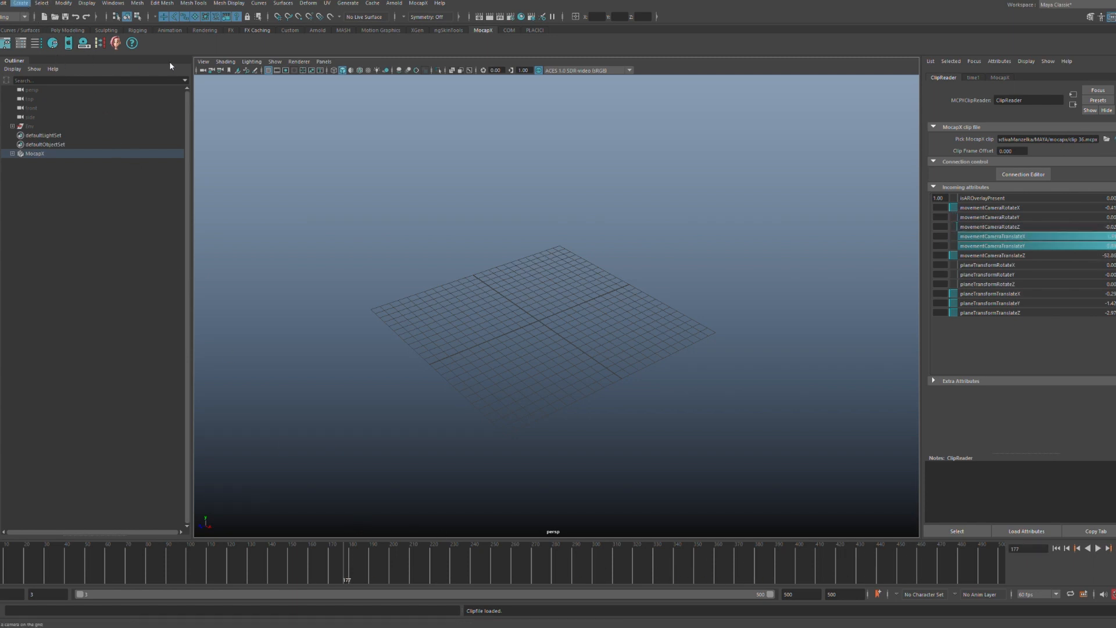
Add camera1 and drive its translate and first rotate channels from the ClipReader's movementCamera data.
click(1023, 174)
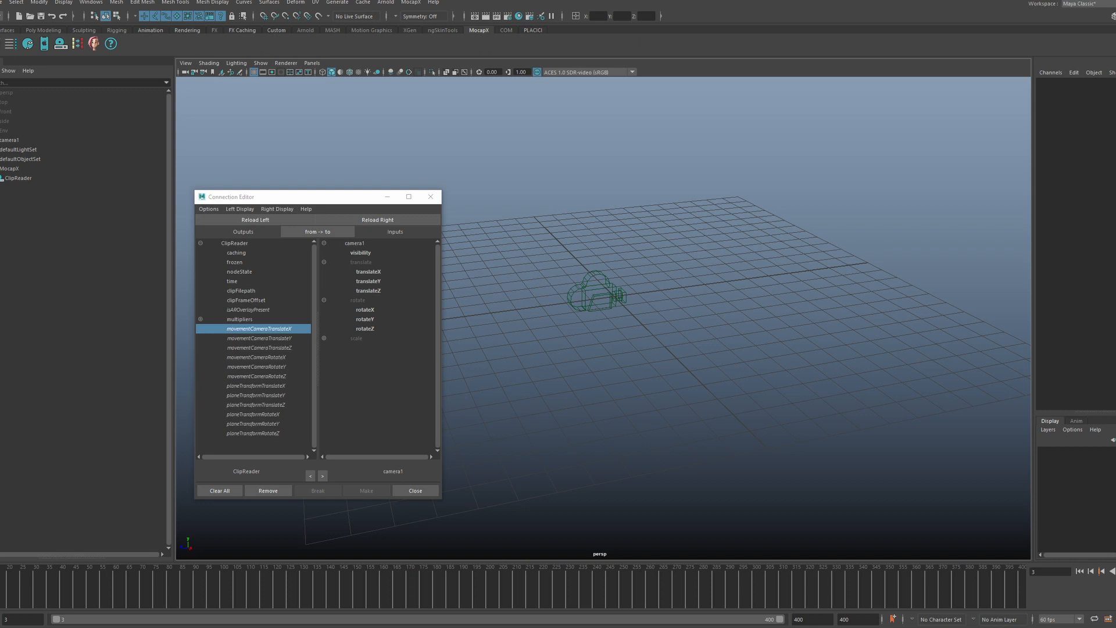
click(260, 337)
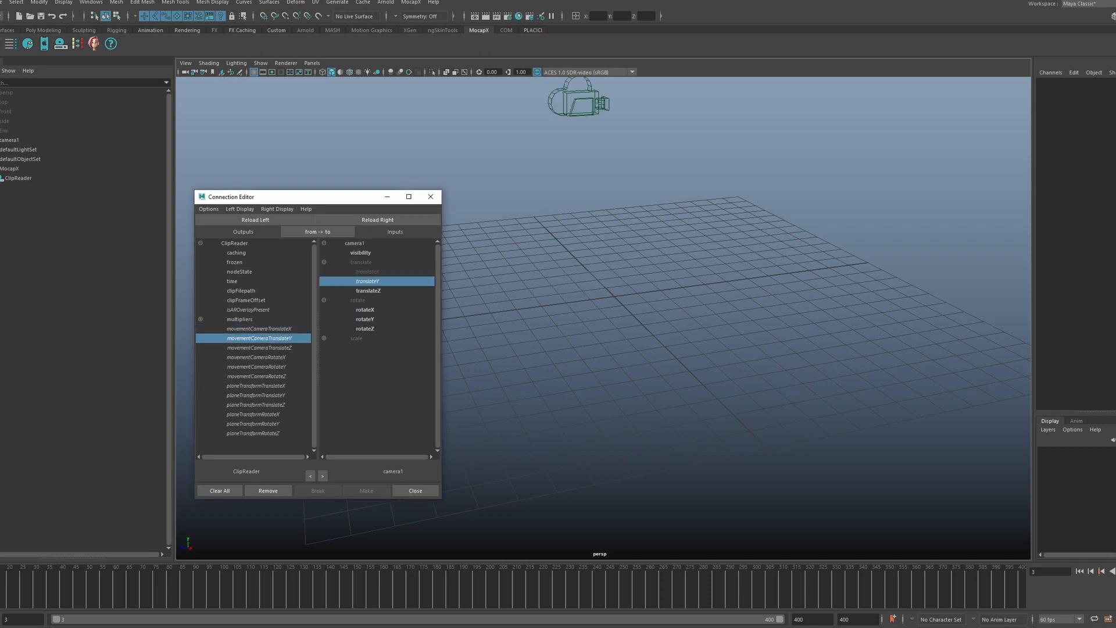
click(256, 366)
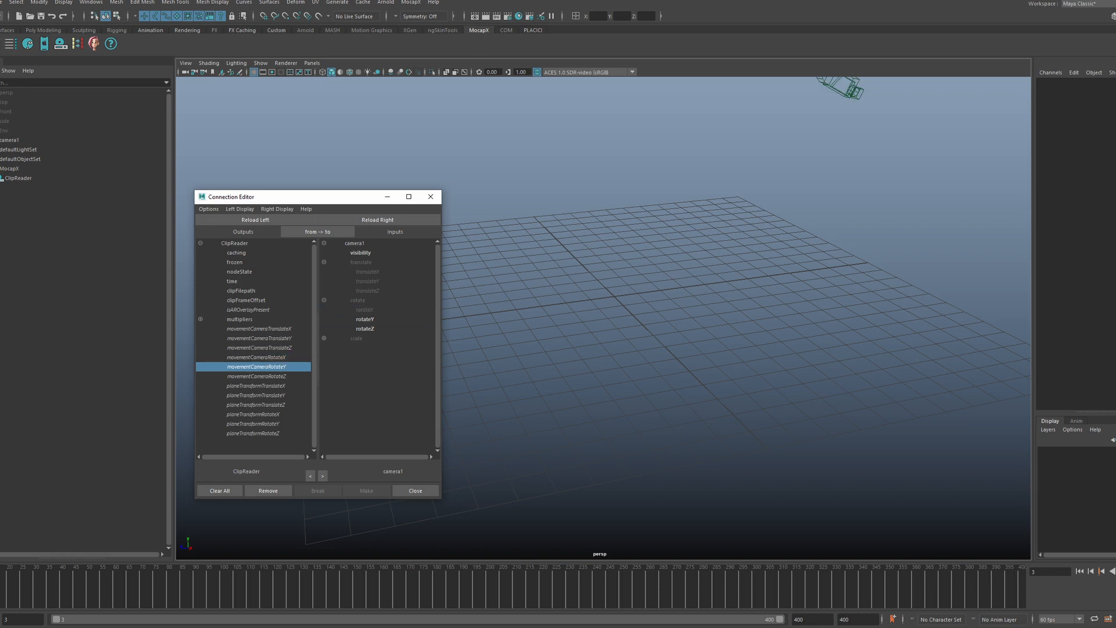